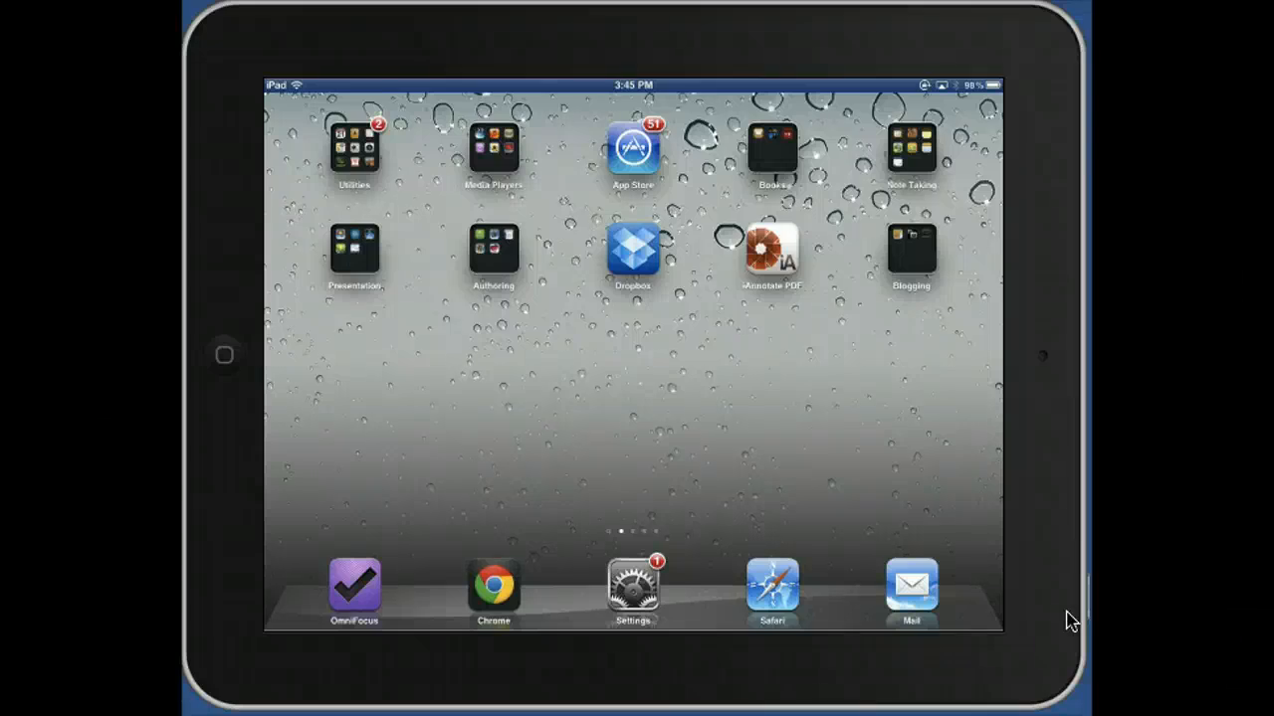
- Launch iAnnotate PDF from the home screen to reopen the healthcare IT article
click(771, 252)
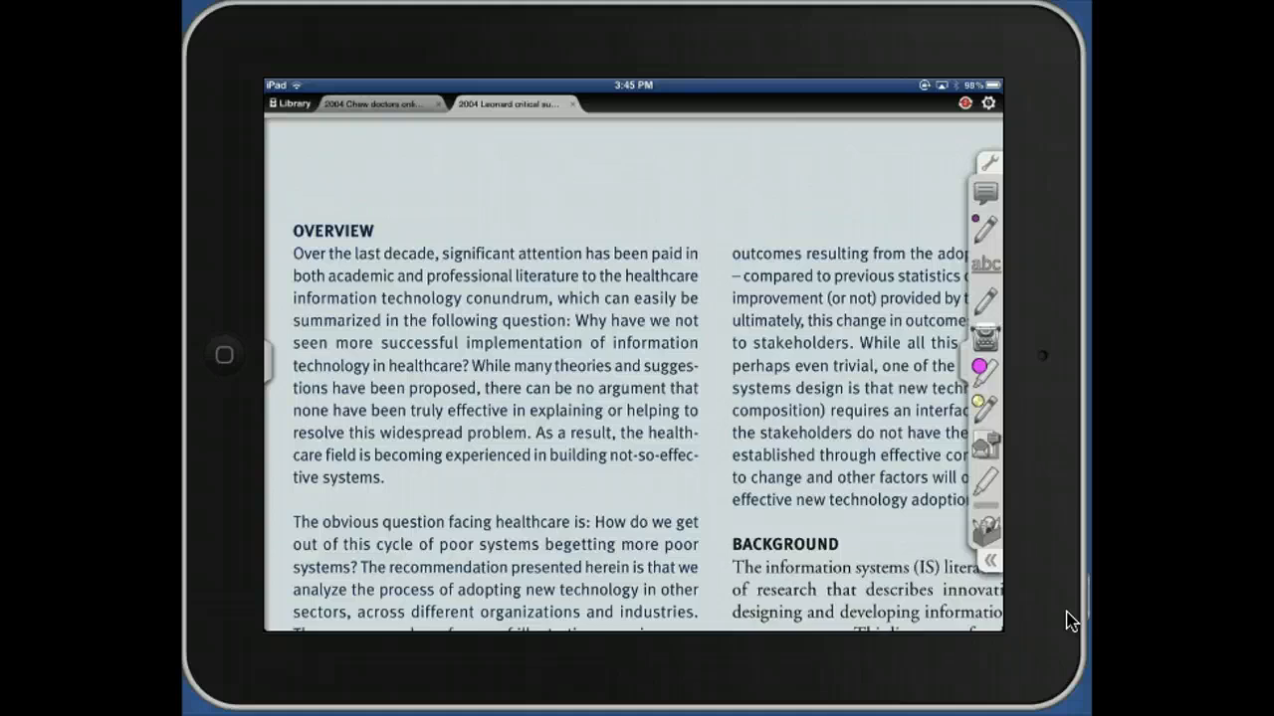
- Return to the library showing Dropbox, Imported Documents and guide files
click(290, 103)
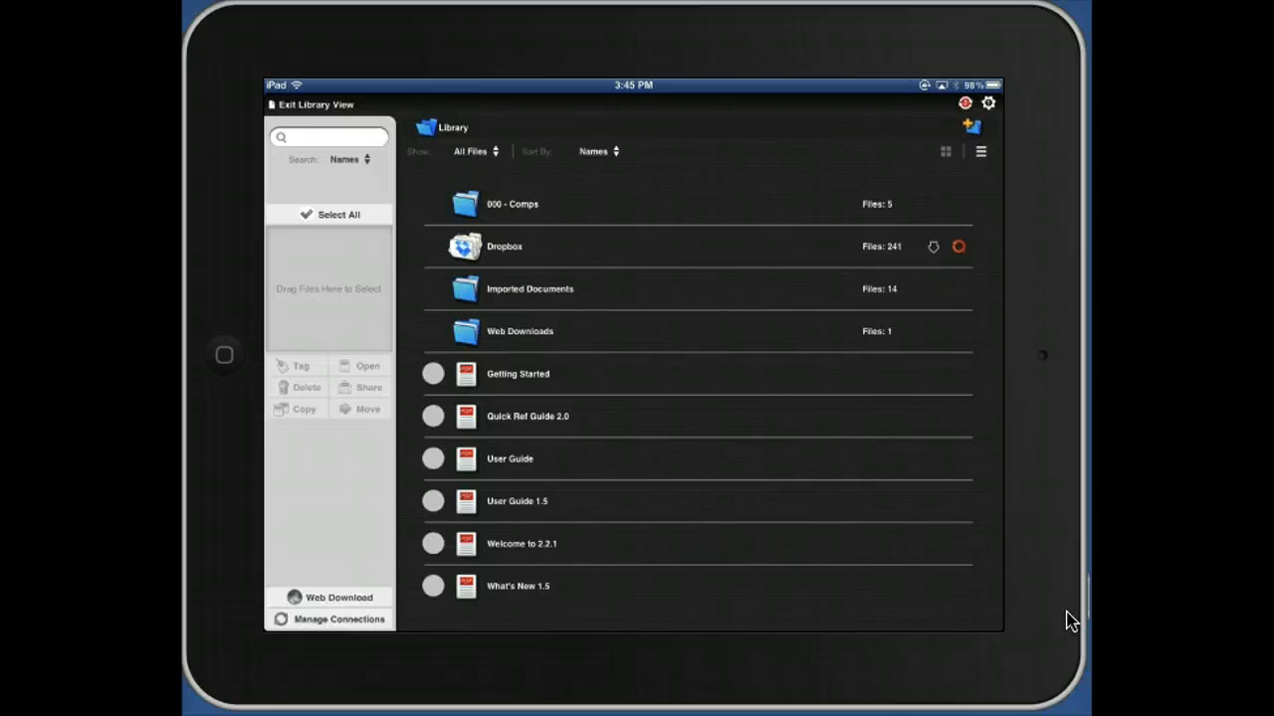
- Open Manage Connections and start a new connection to see Dropbox, Box and WebDAV options
click(338, 619)
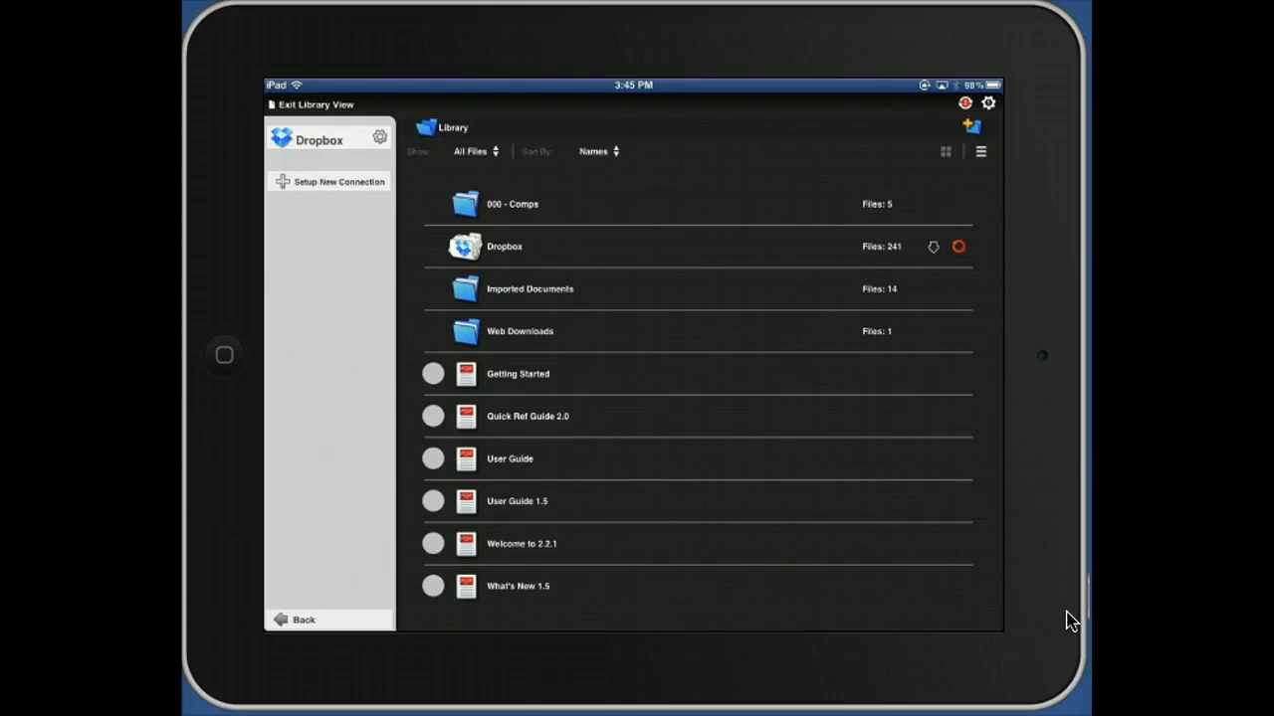
click(331, 181)
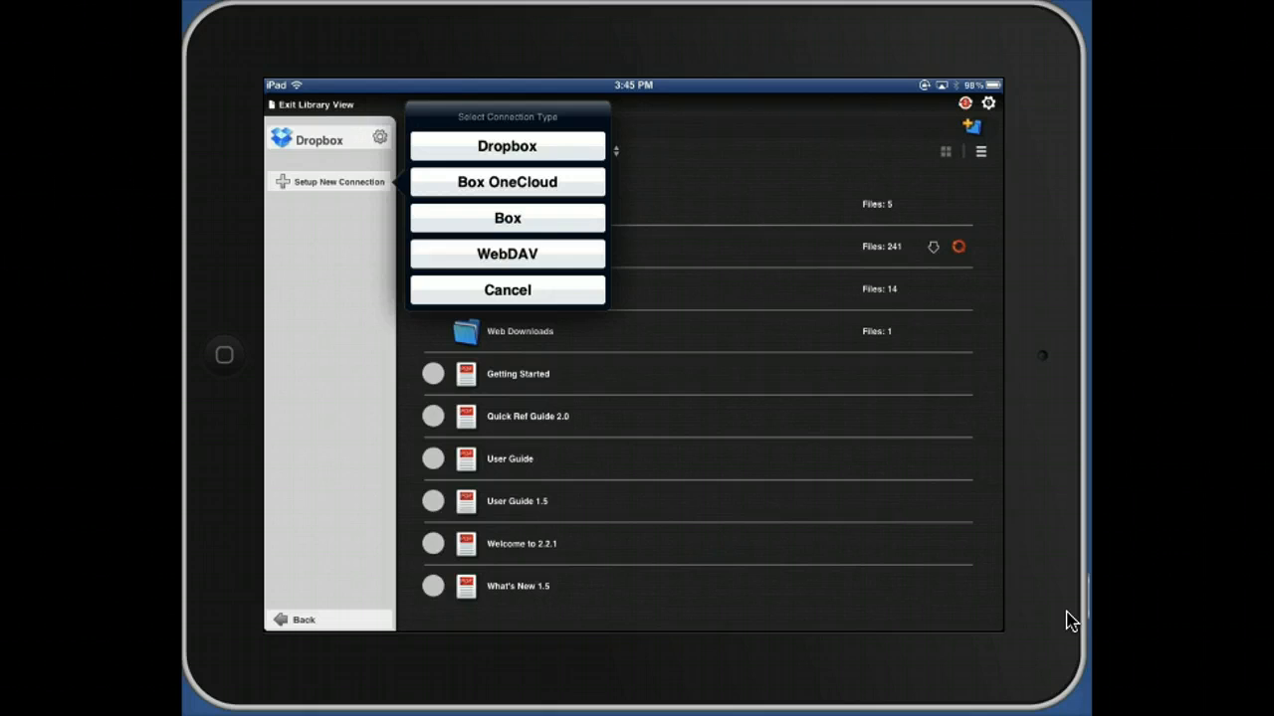
- Cancel the connection chooser and open the Dropbox folder listing Grant Applications and Proposal
click(506, 147)
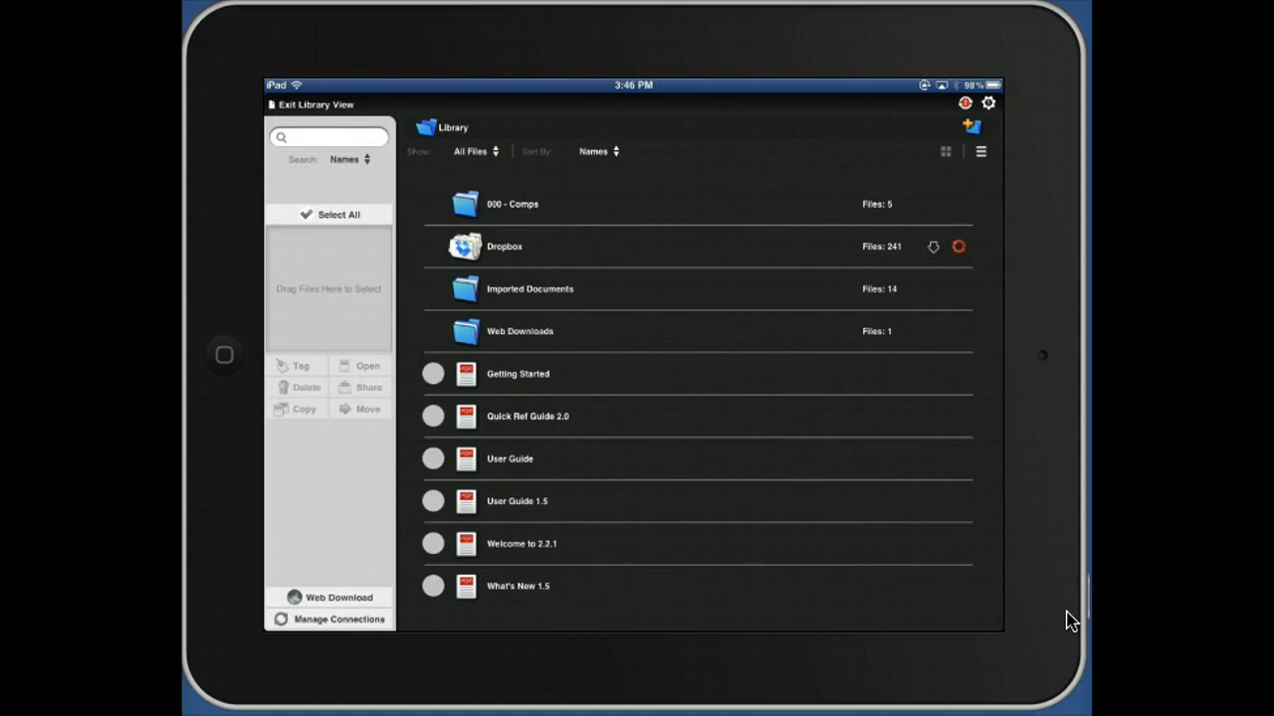
click(503, 245)
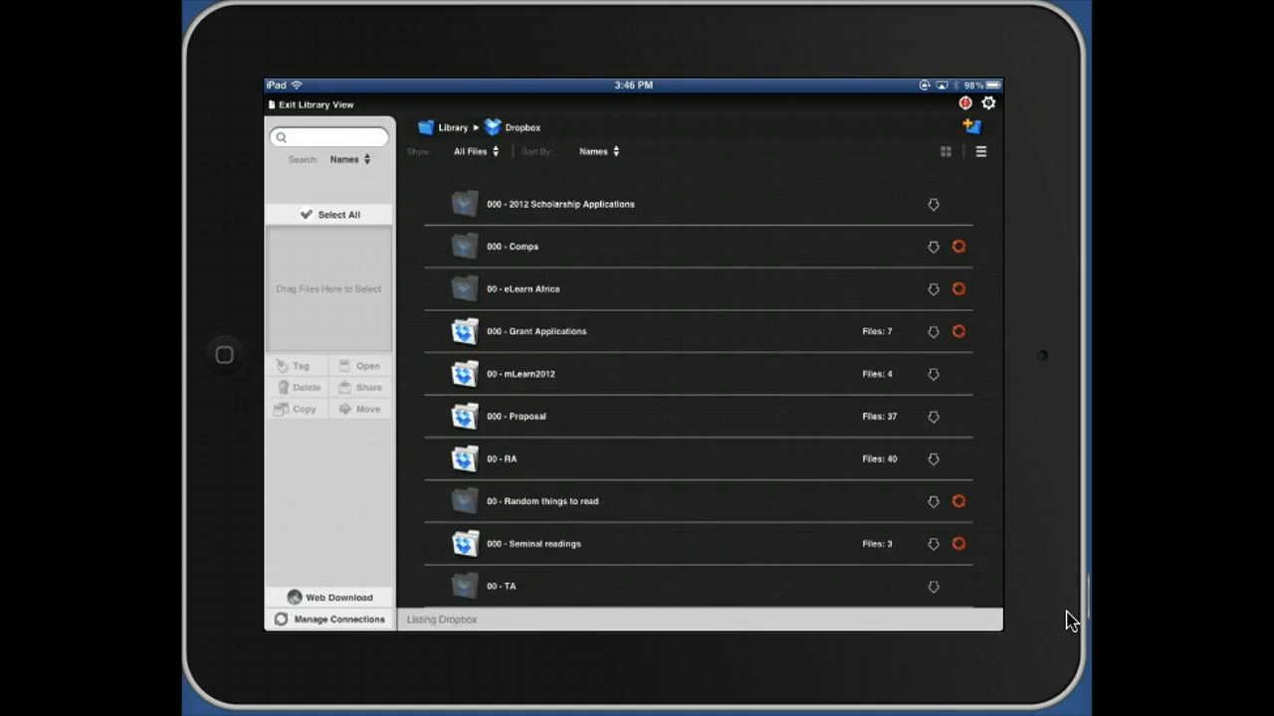